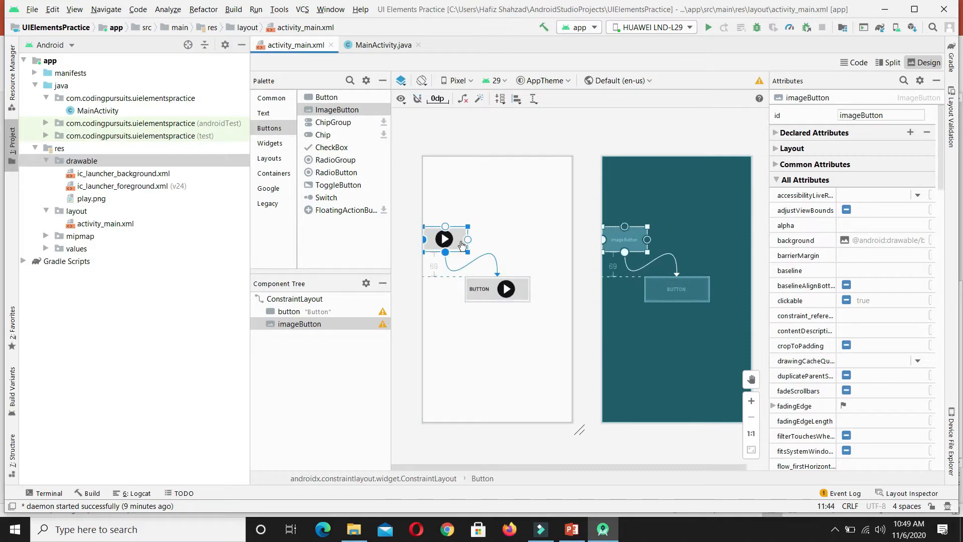
Step: Select the separate imageButton so it can be deleted from the layout
click(535, 172)
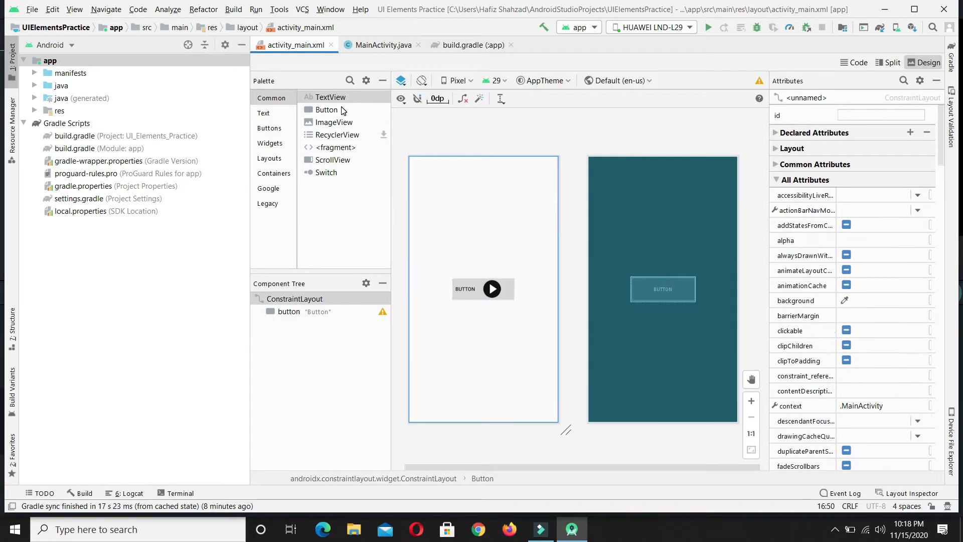
Step: Pick a TextView from the Palette's Common section to place above the button
click(271, 97)
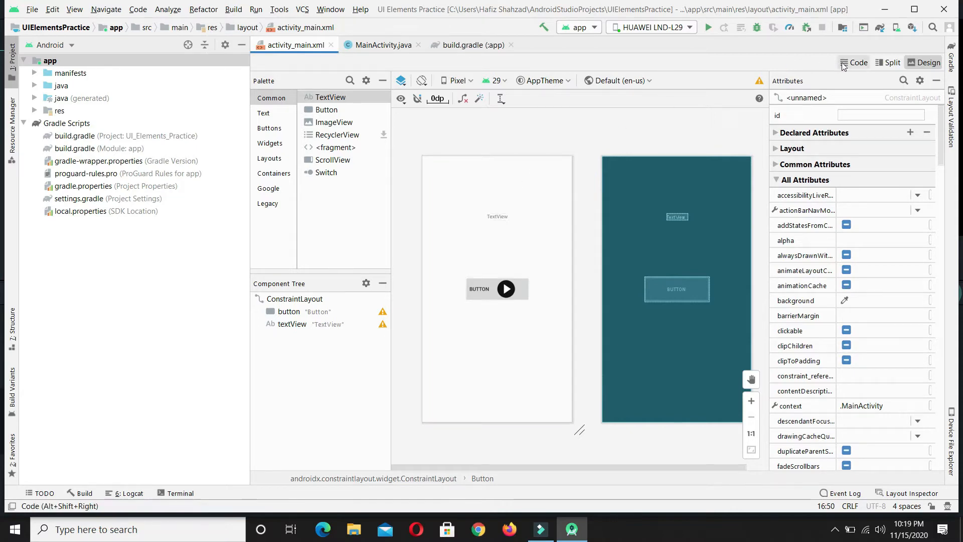
Step: Switch the layout to Code view and inspect the TextView's id, textView
click(853, 62)
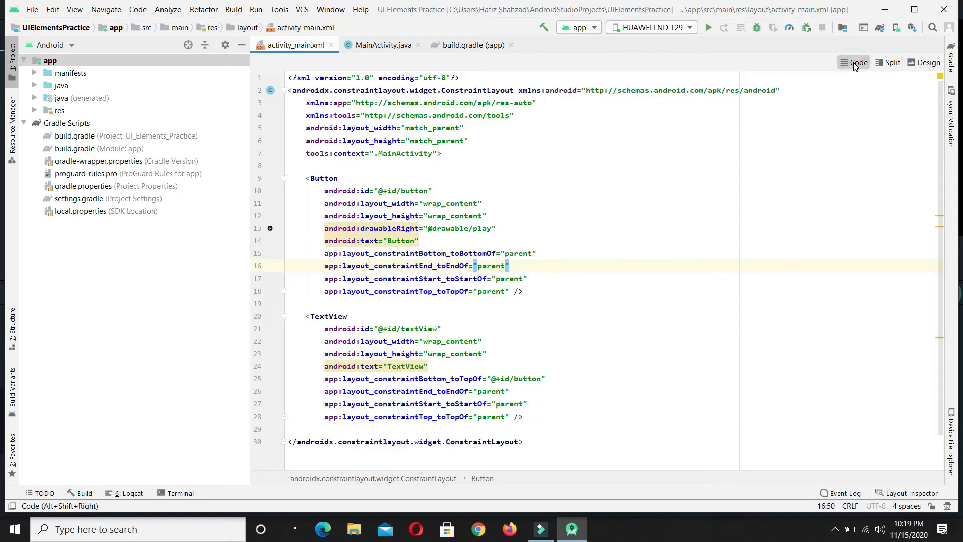
scroll(up, 3)
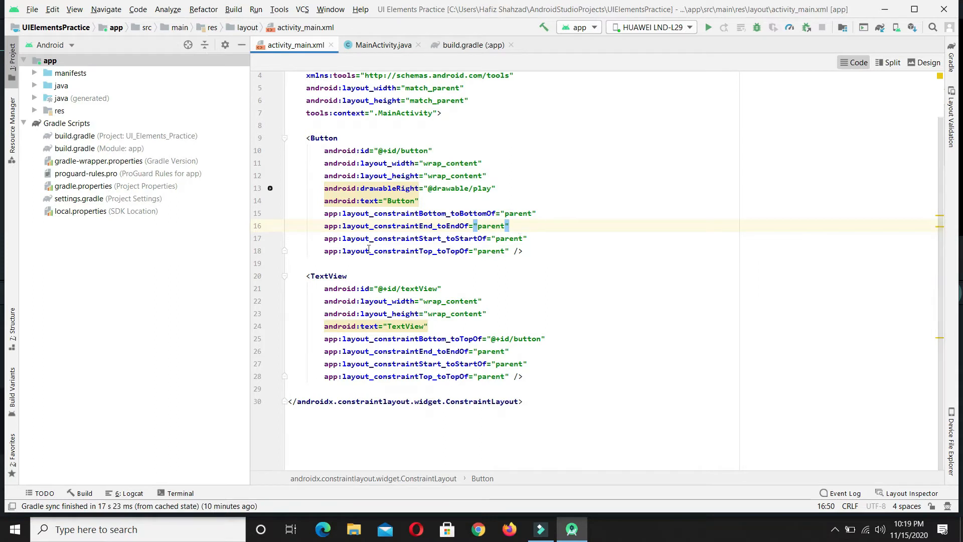
double_click(327, 276)
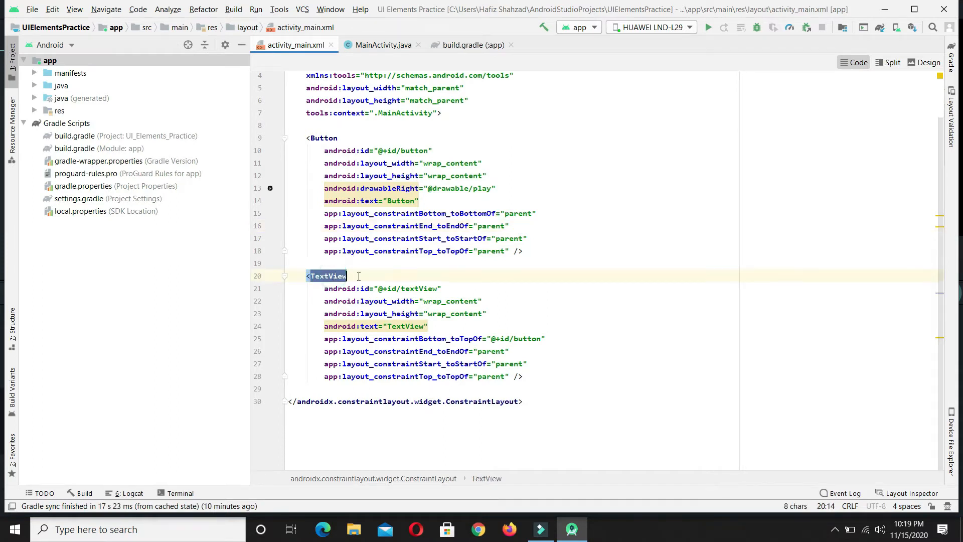
double_click(420, 288)
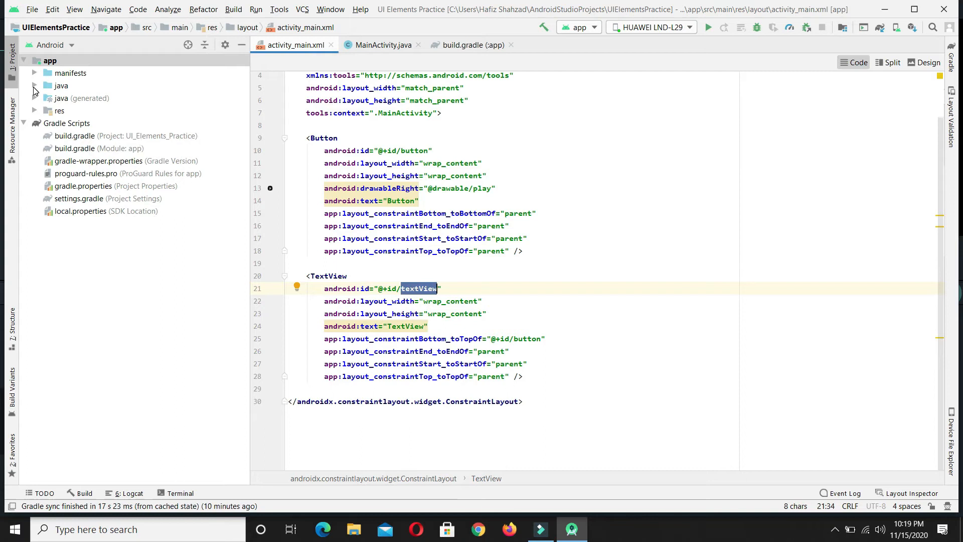
Step: Expand java > com.codingpursuits.uielementspractice to reveal MainActivity
click(35, 85)
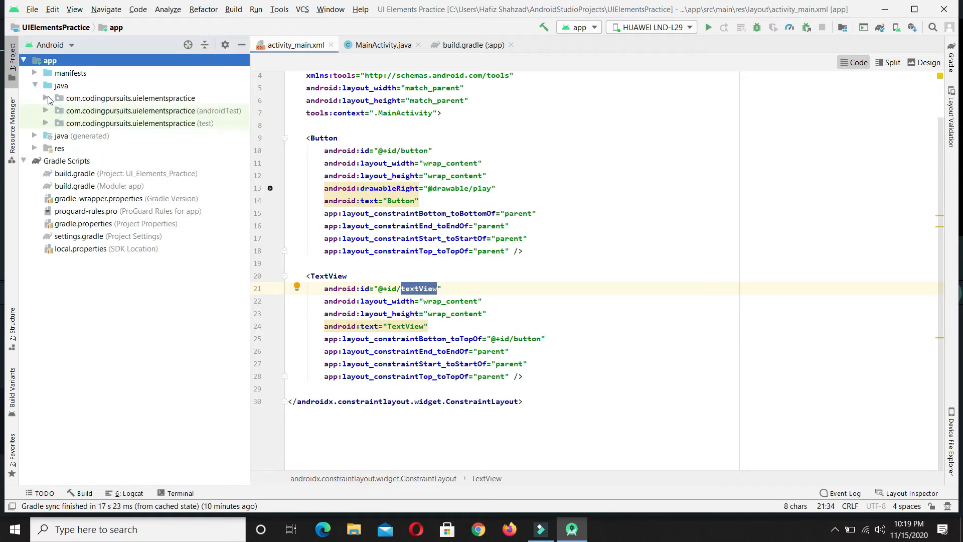
click(45, 99)
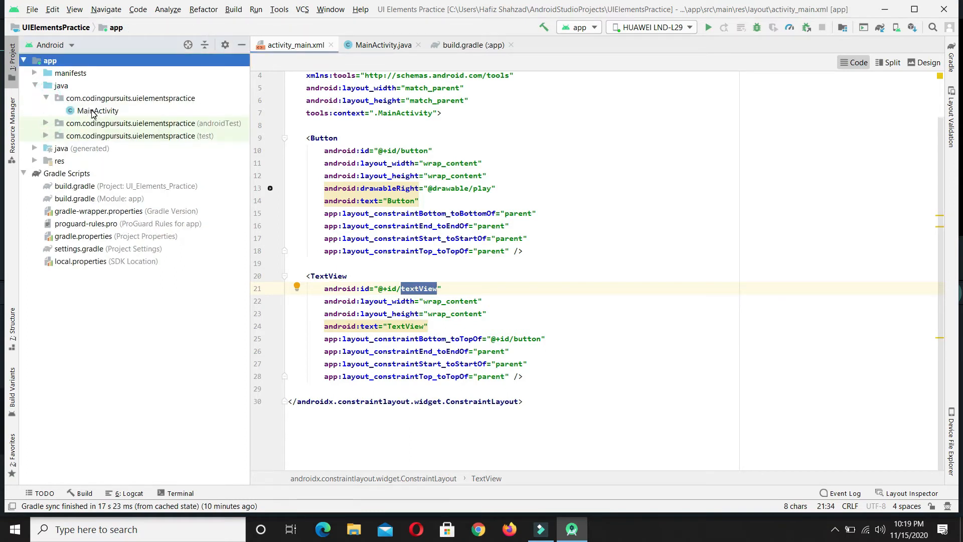
Step: Move to MainActivity's onClick handler and make room for new statements
click(381, 45)
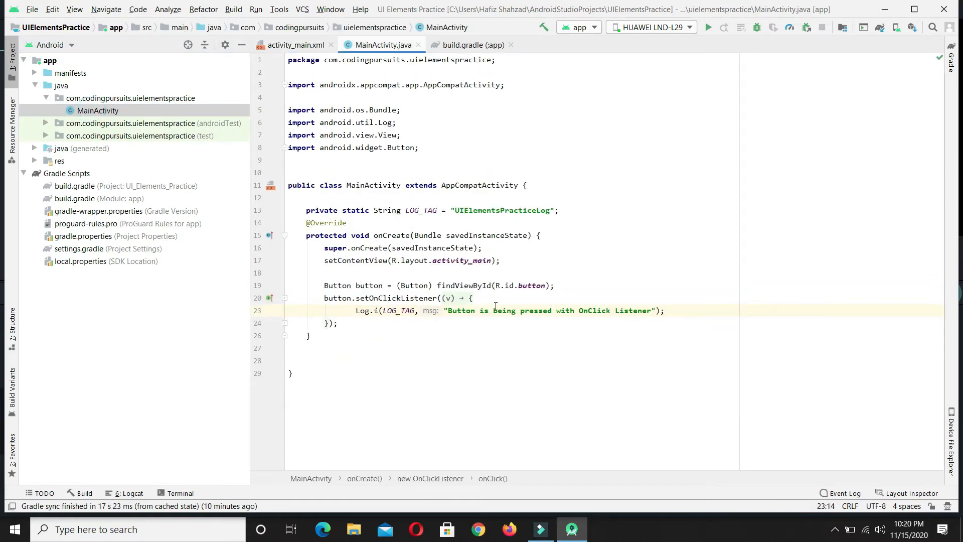
click(494, 298)
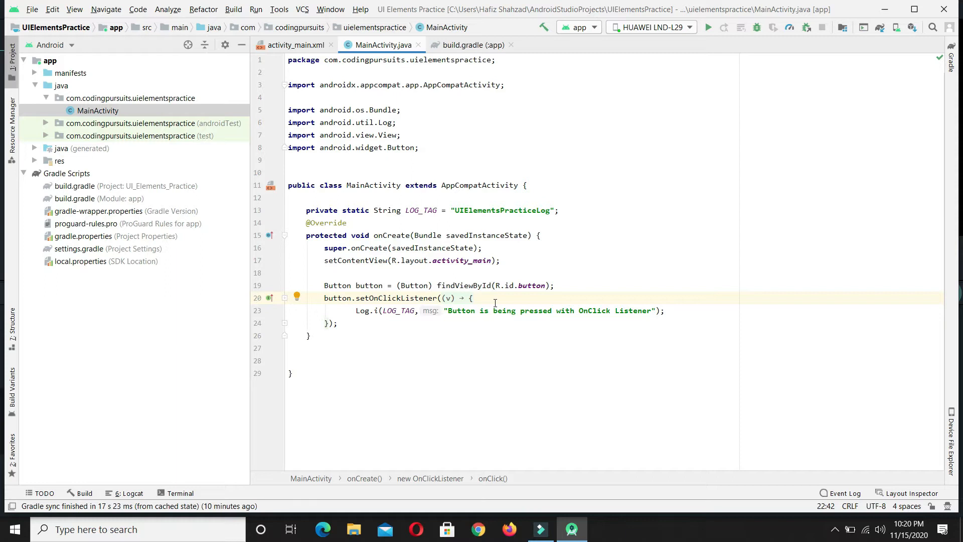
click(472, 298)
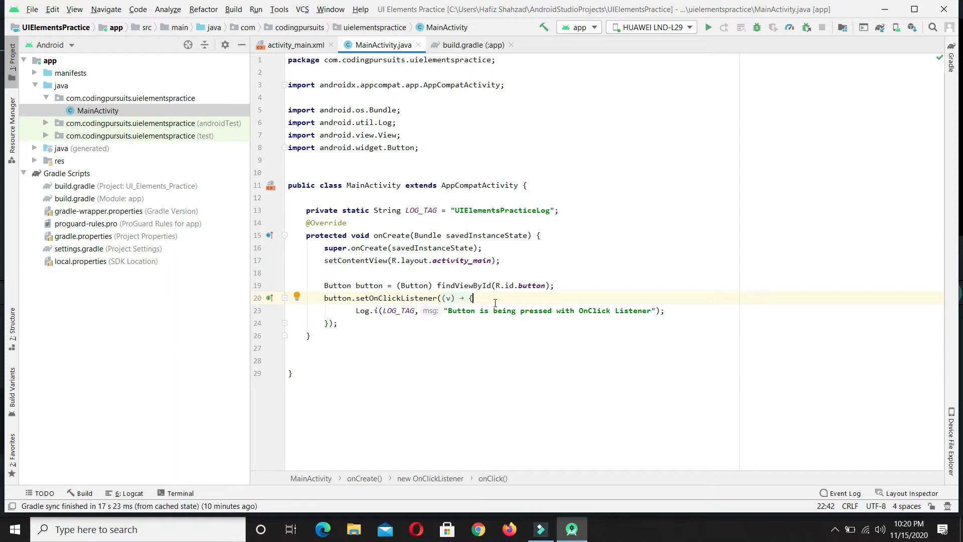
key(enter)
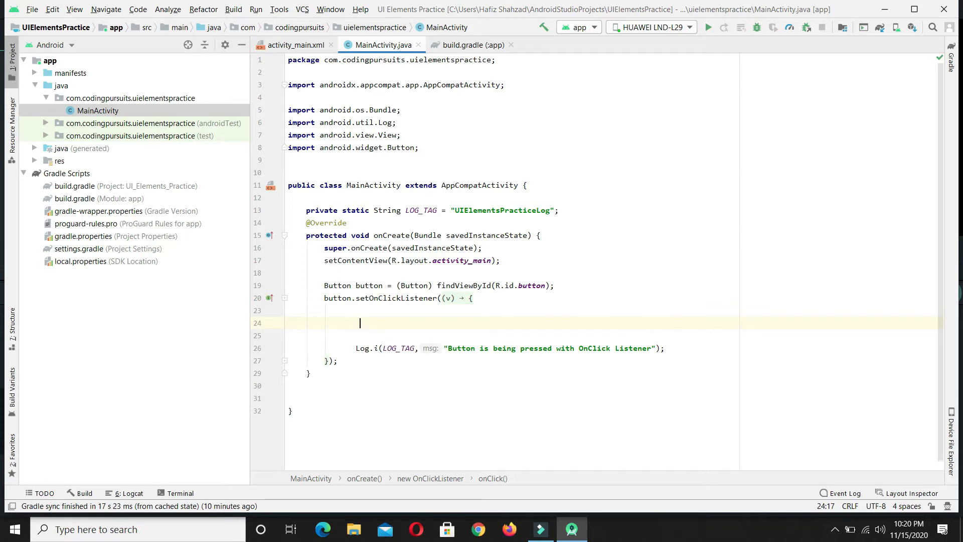
Step: Write TextView txtView = (TextView)findViewById(R.id.textView); using autocomplete
text(Text)
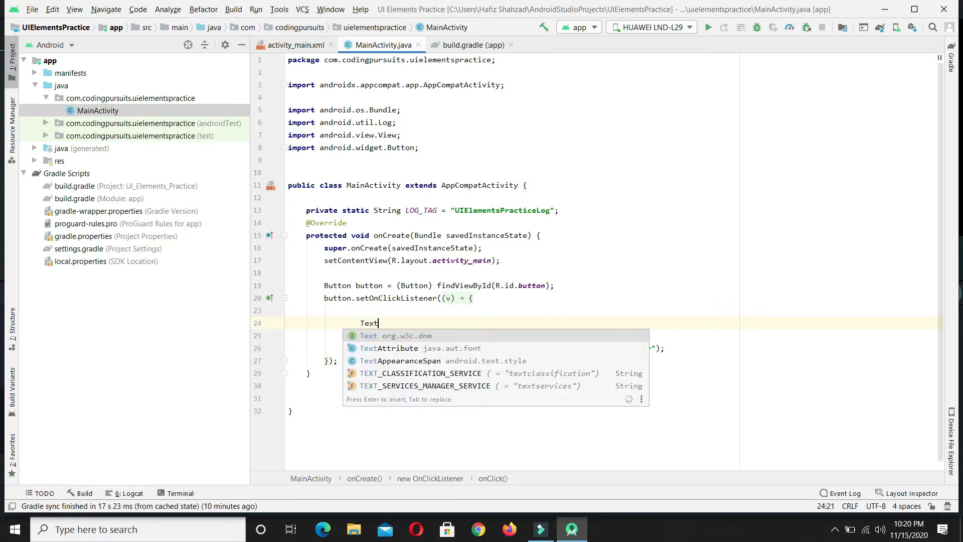
text(View)
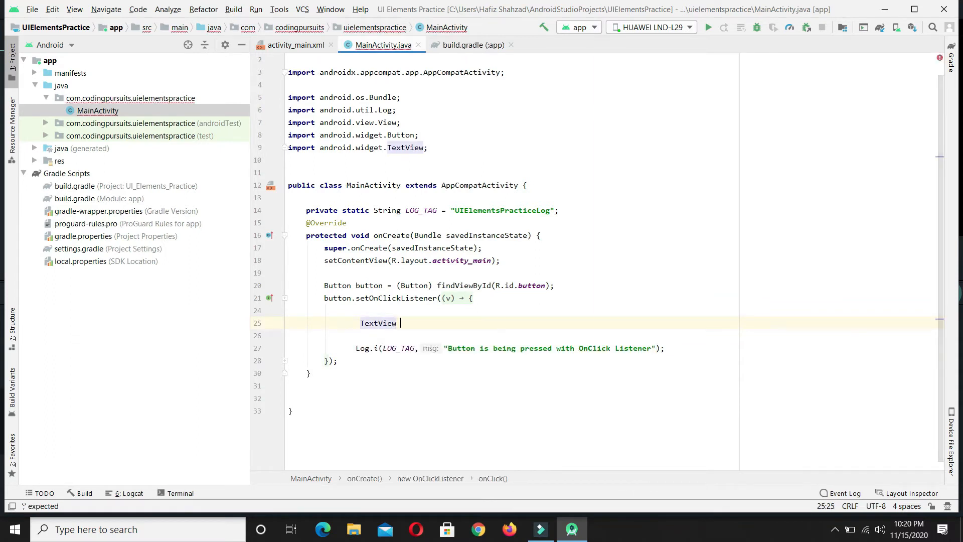
text(_txt)
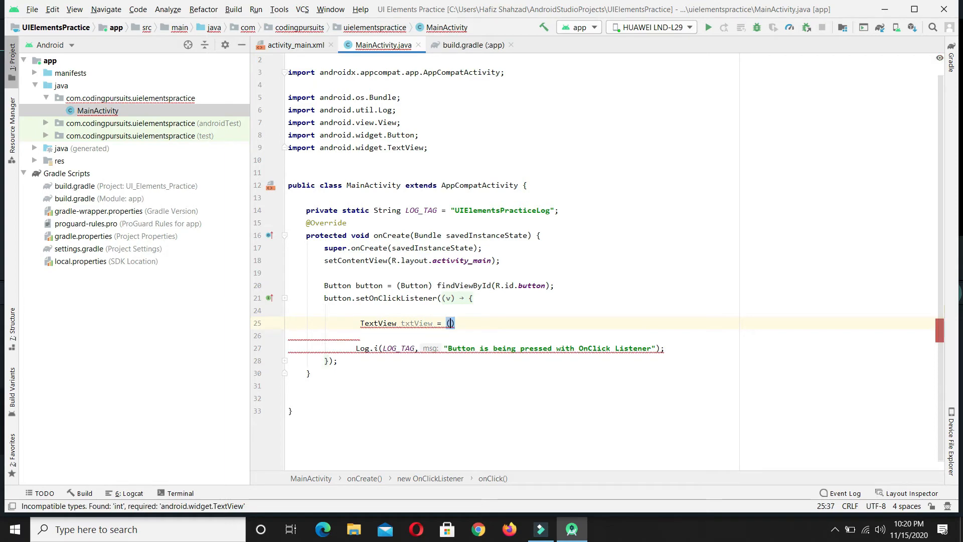
text(Te)
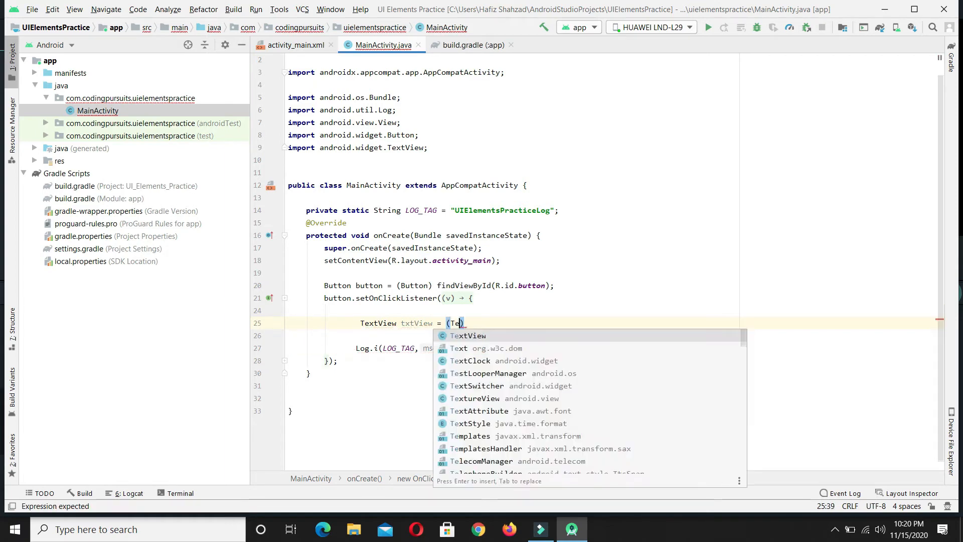
click(468, 335)
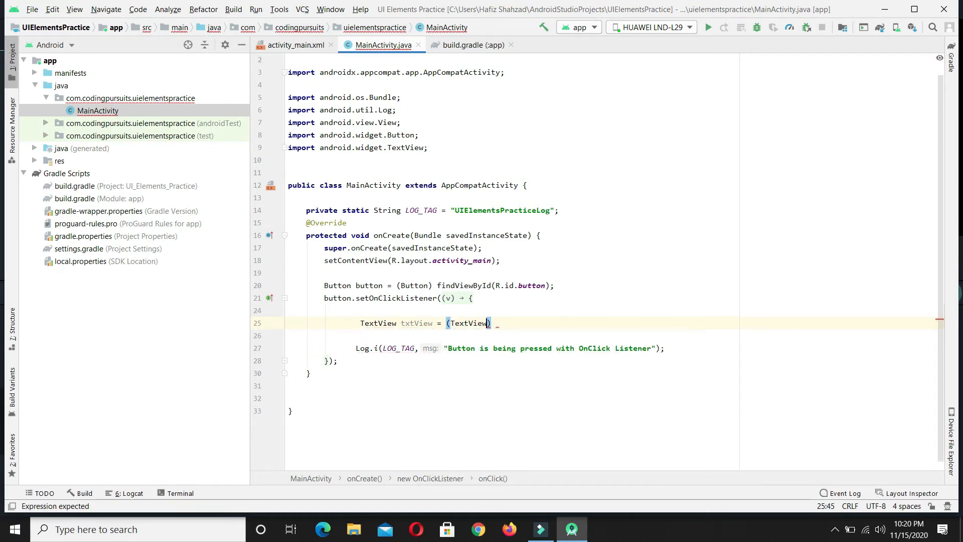
text(findViewById()
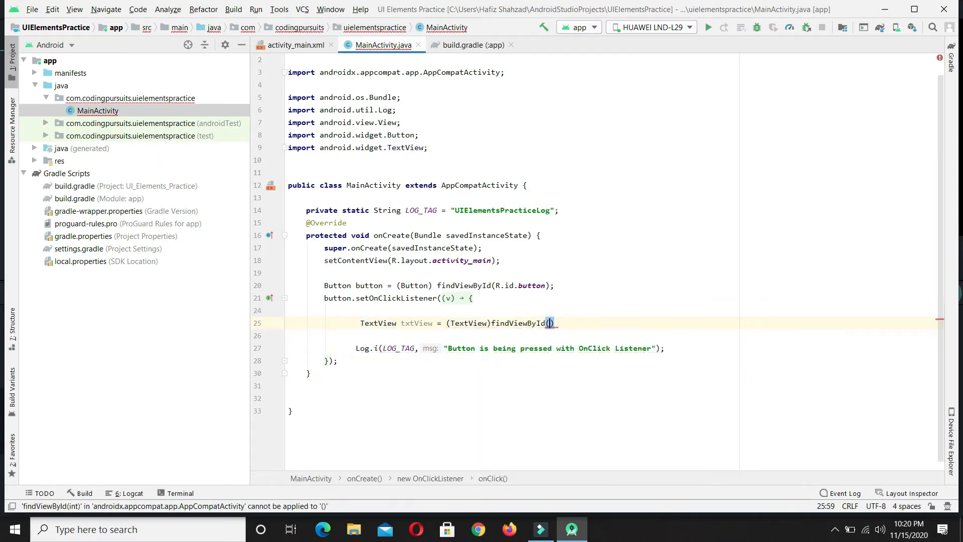
text(R.)
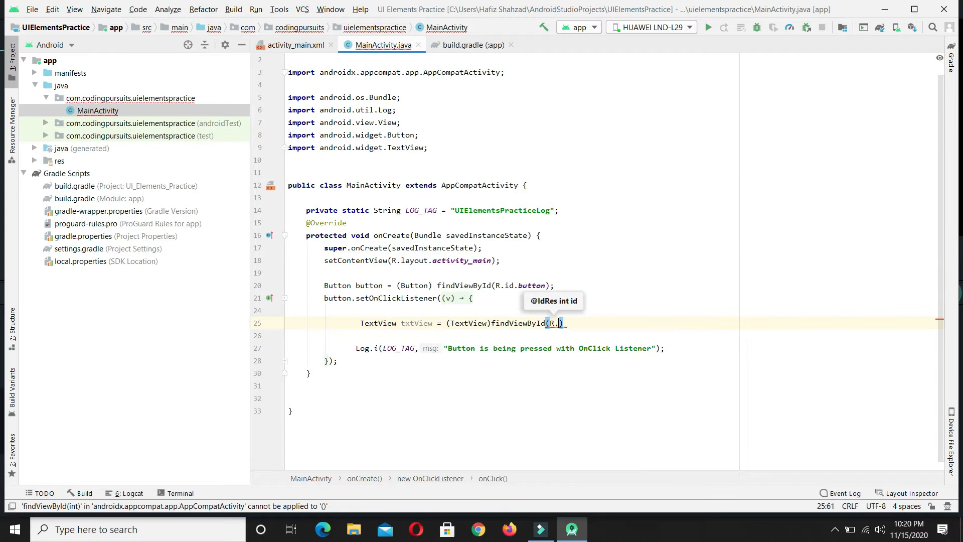
text(id.)
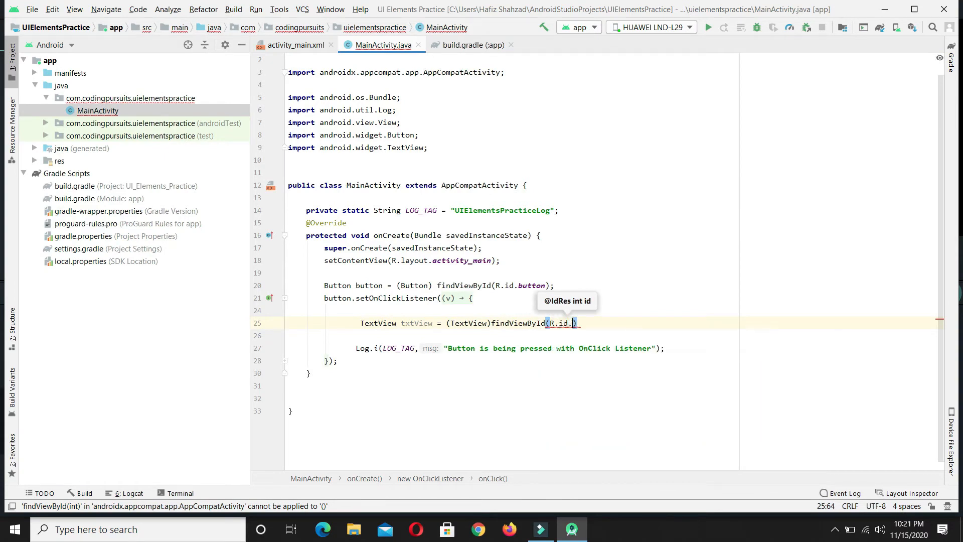
text(textView)
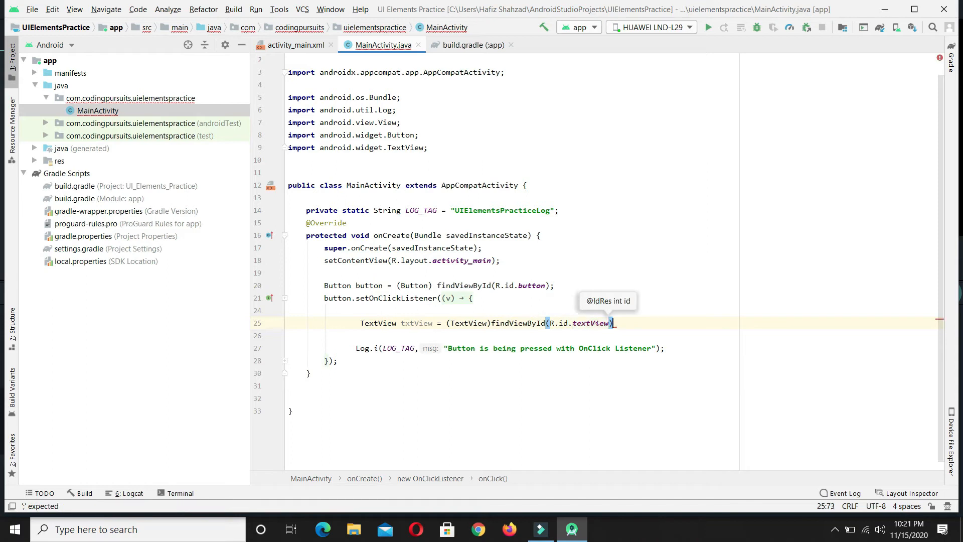
text(;)
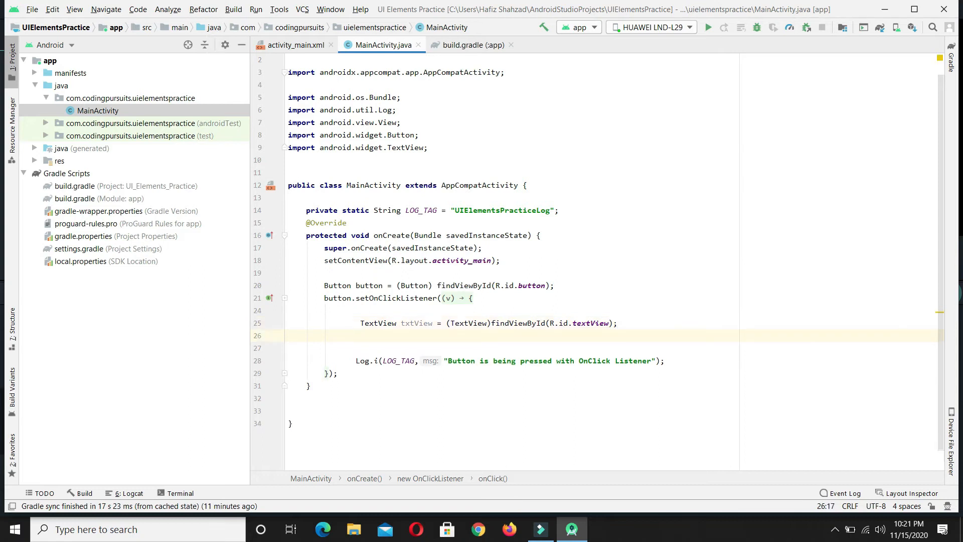
Step: Add txtView.setText("Hello World"); below the findViewById line
text(txt)
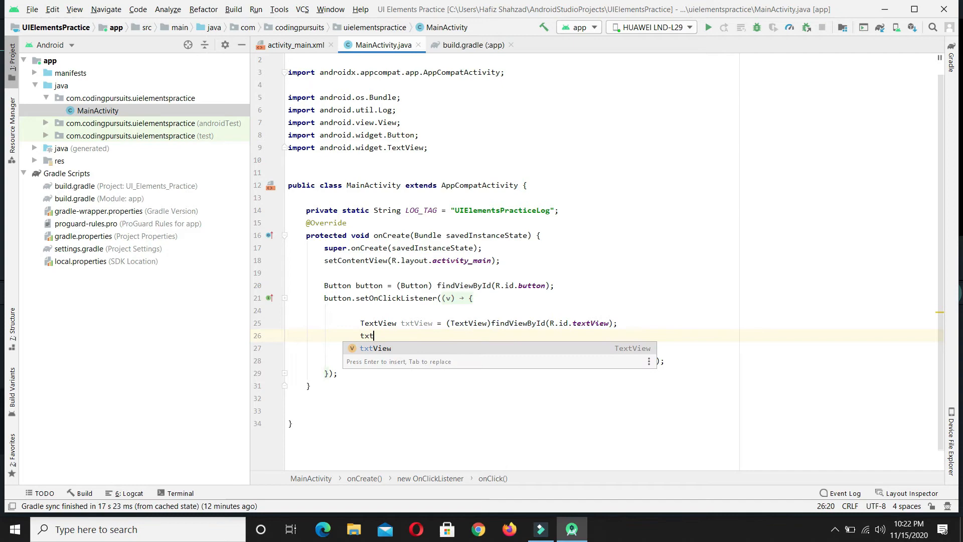
text(View.setText();)
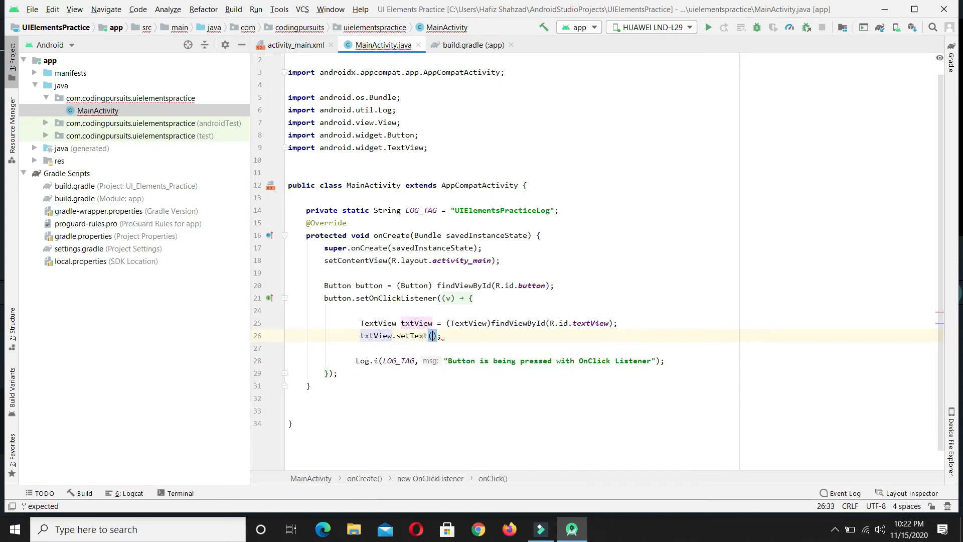
click(434, 335)
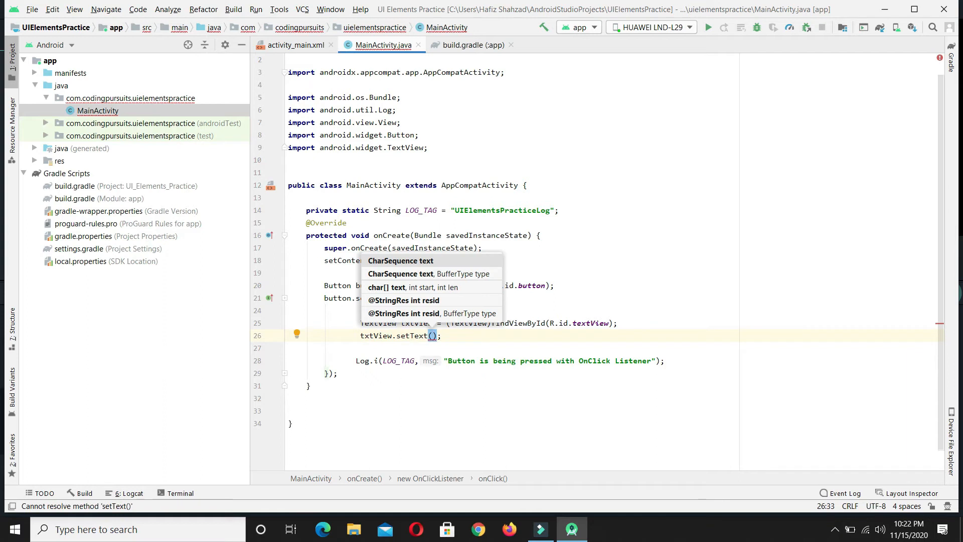
text(")
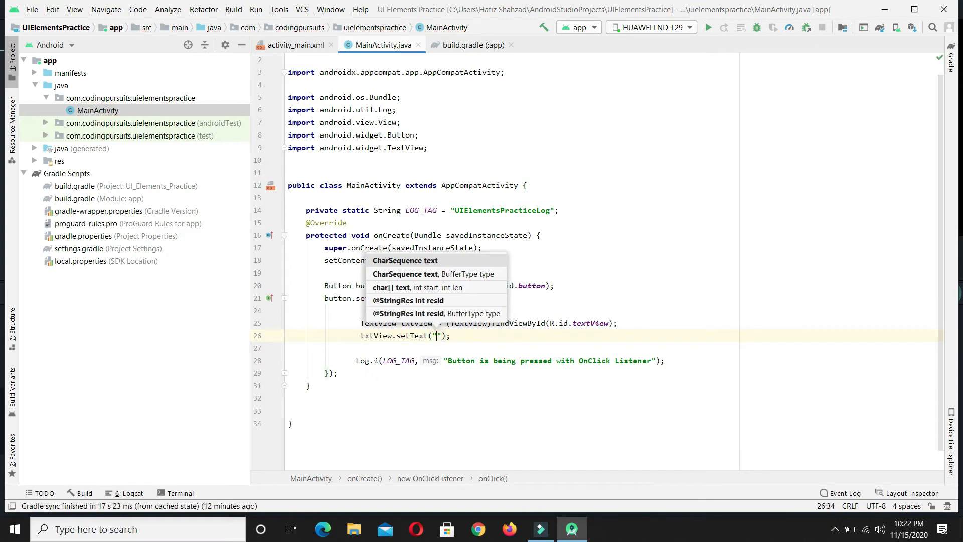
text(Hello)
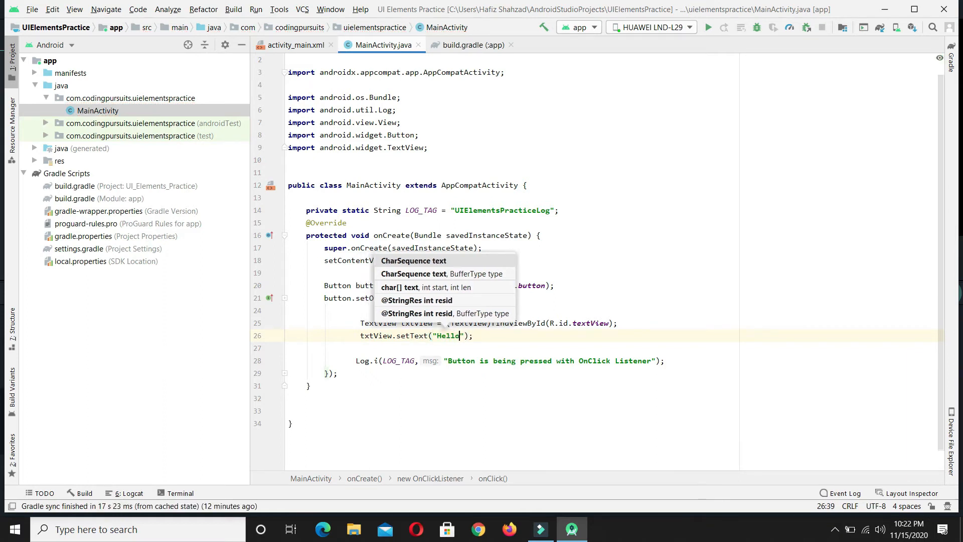
text(World)
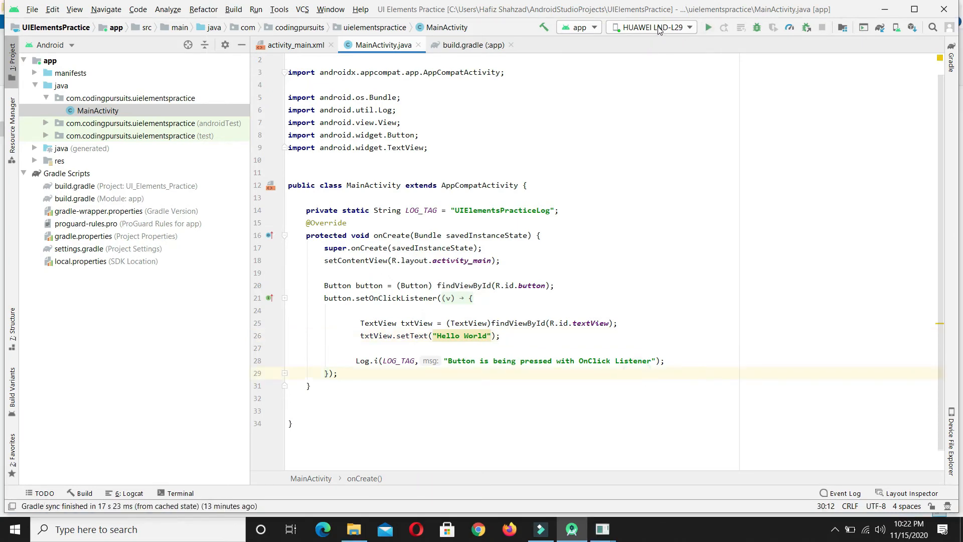
mouse_move(707, 27)
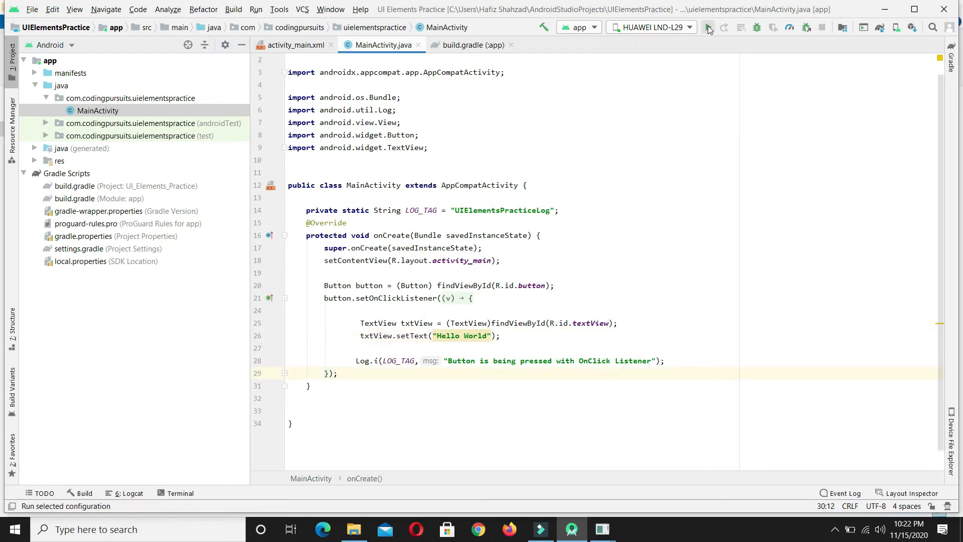
Step: Run 'app' on the HUAWEI phone and bring up its mirrored screen window
click(707, 27)
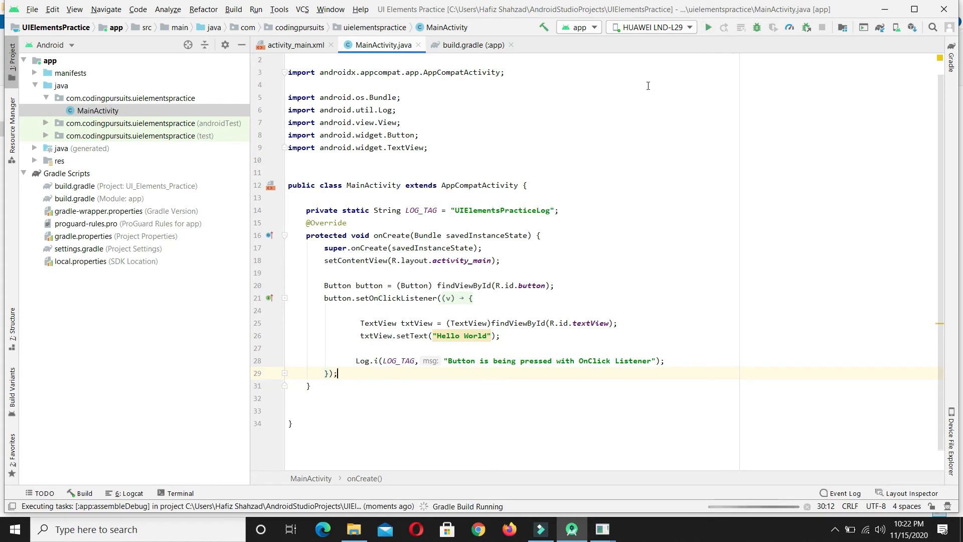
mouse_move(586, 132)
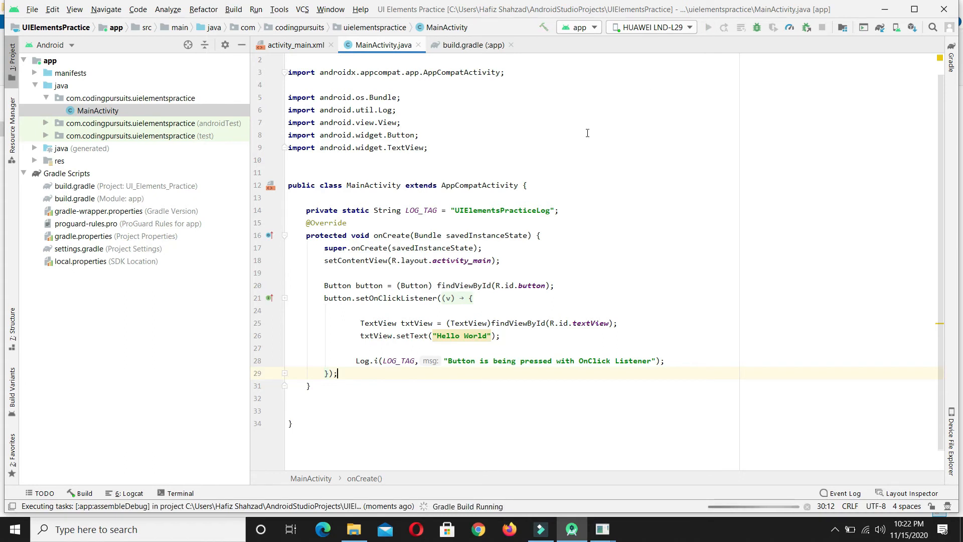
mouse_move(666, 459)
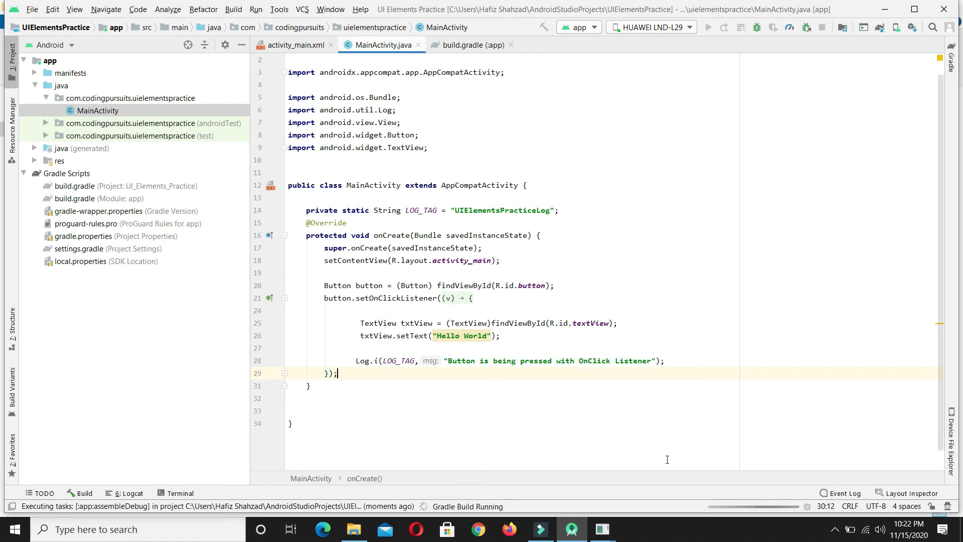
mouse_move(602, 528)
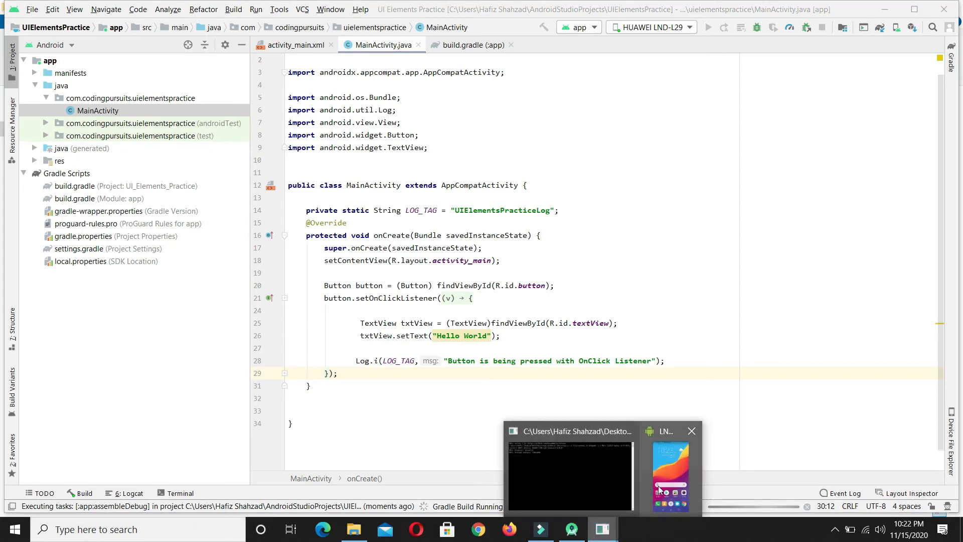
click(669, 473)
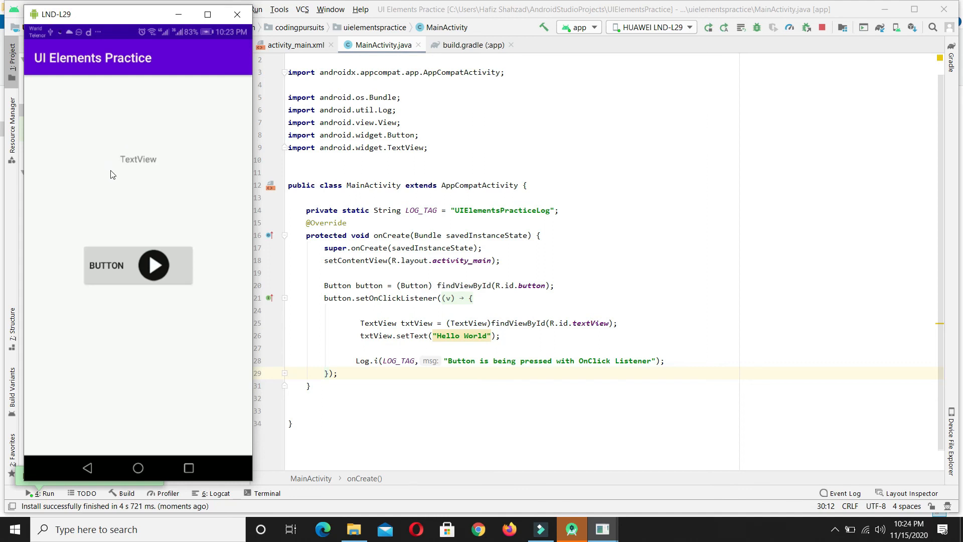
mouse_move(148, 167)
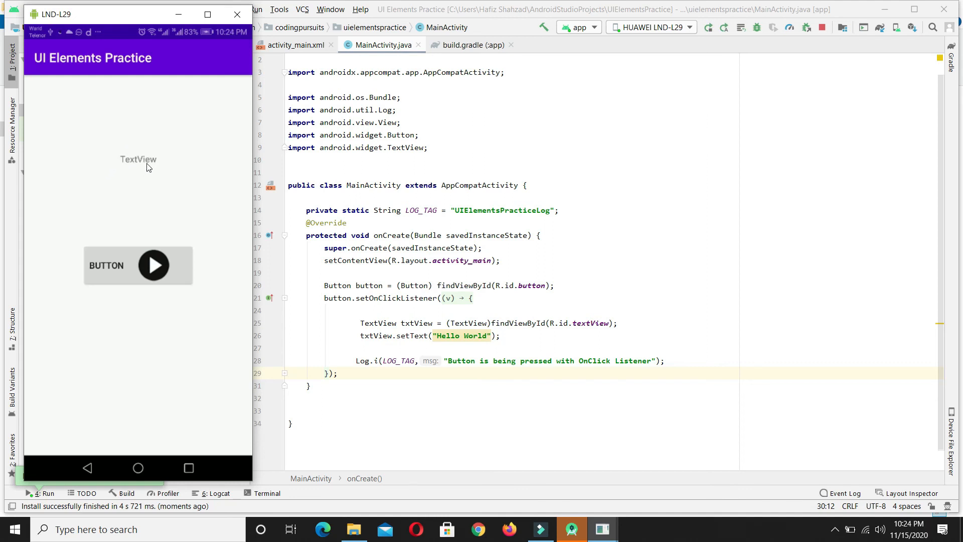
mouse_move(136, 256)
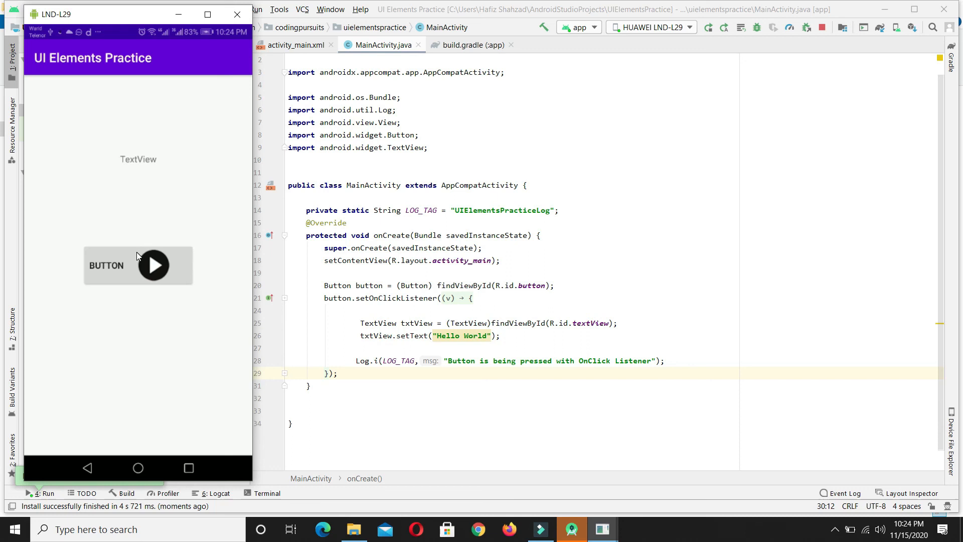
mouse_move(122, 268)
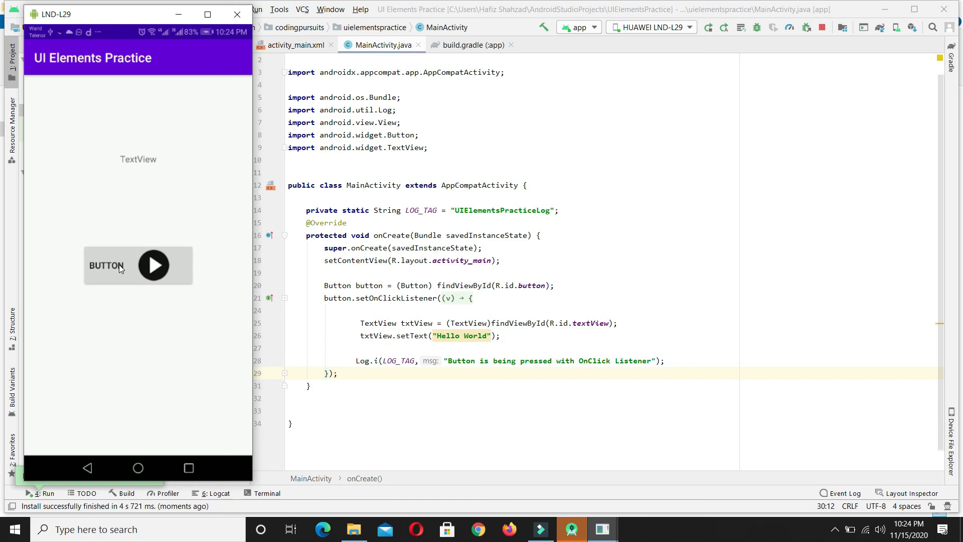
Step: Tap the play-icon BUTTON in the mirrored app to confirm the text becomes Hello World
click(105, 264)
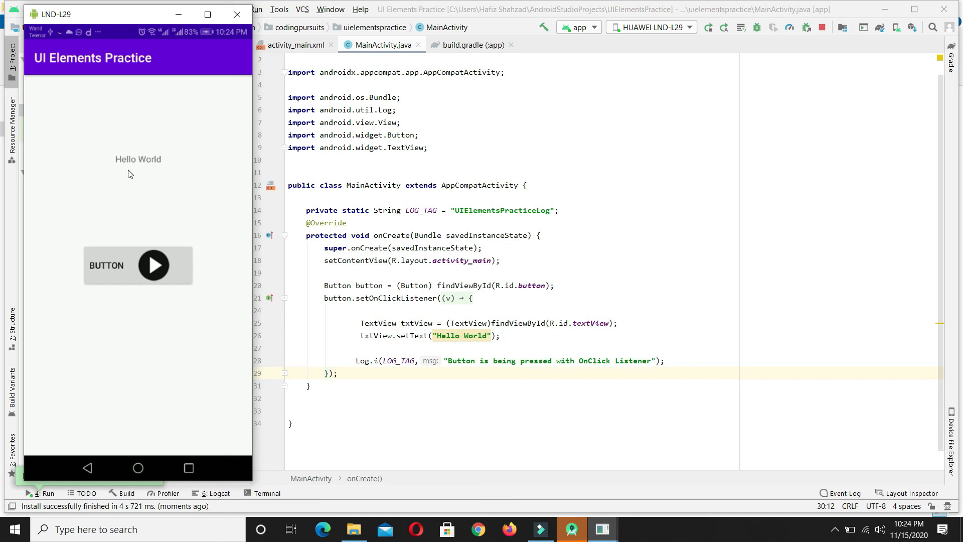
mouse_move(454, 347)
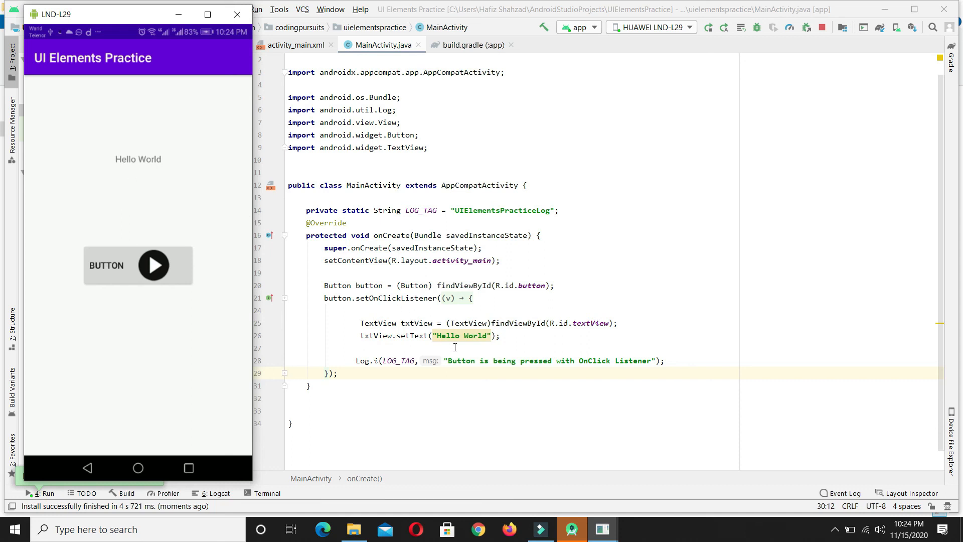